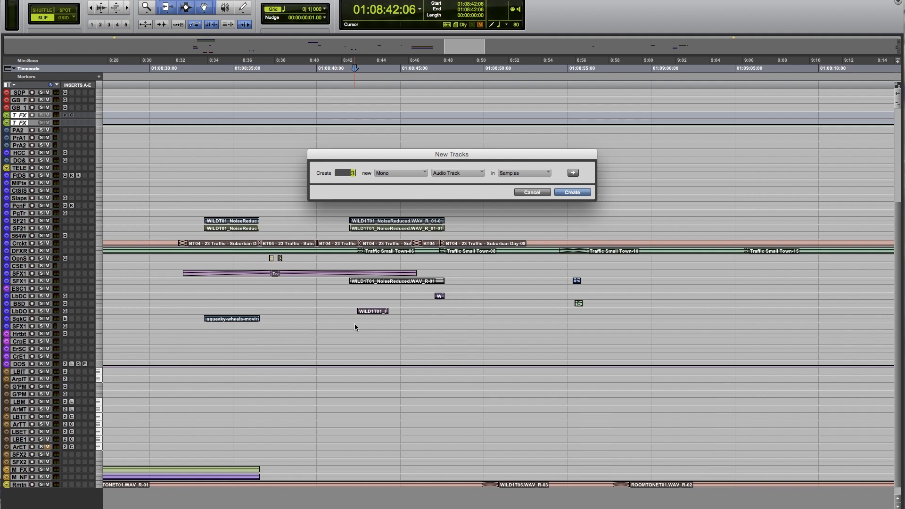
Make the new track stereo and, after cycling through Instrument, MIDI, Audio and Aux Input, settle on Master Fader.
click(398, 173)
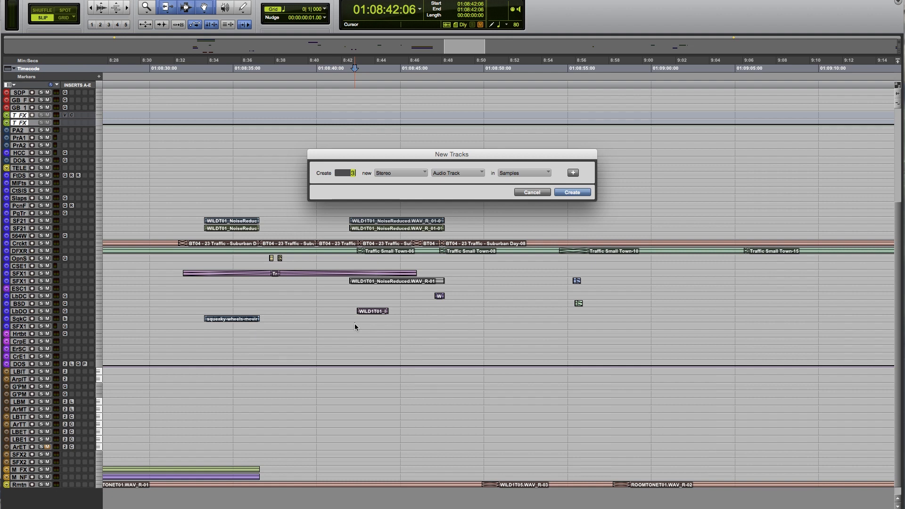
click(399, 172)
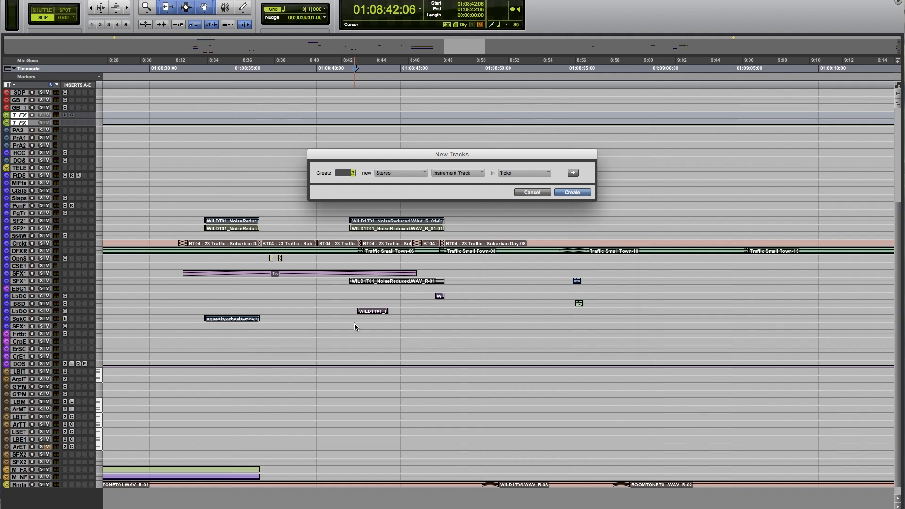
click(457, 173)
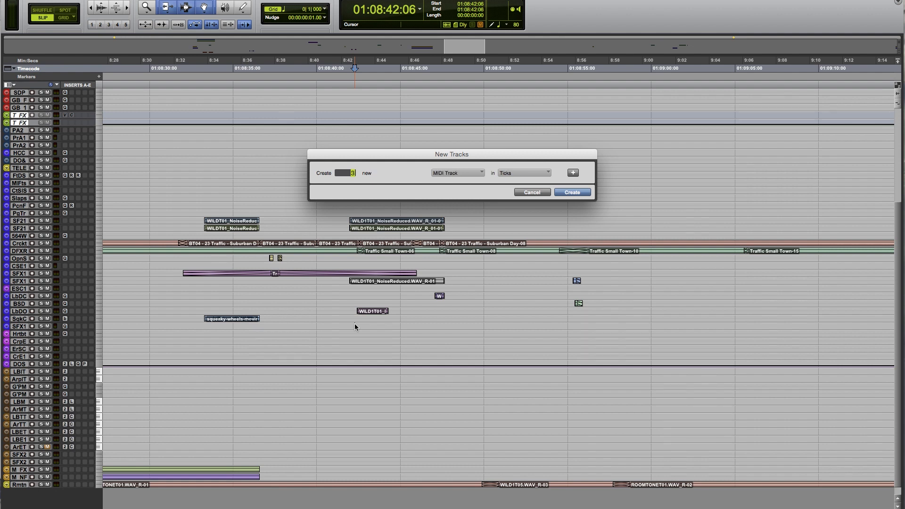
click(456, 172)
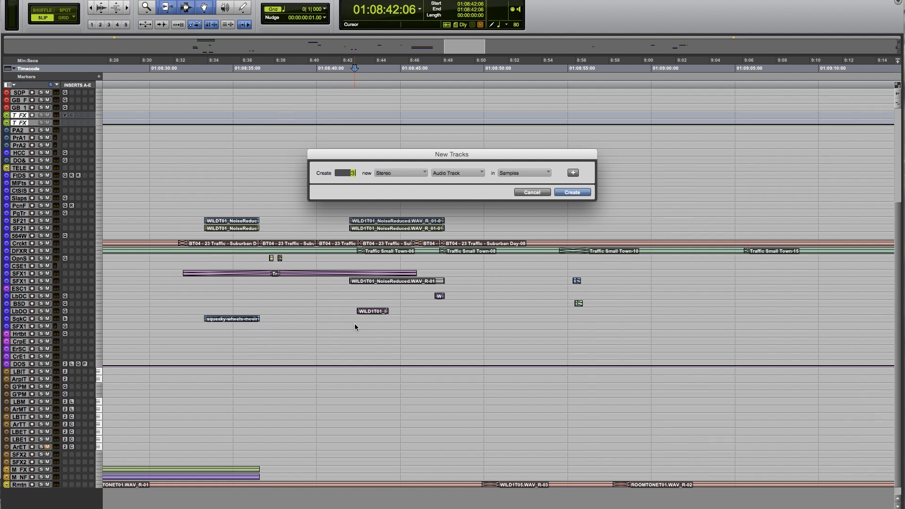
click(456, 173)
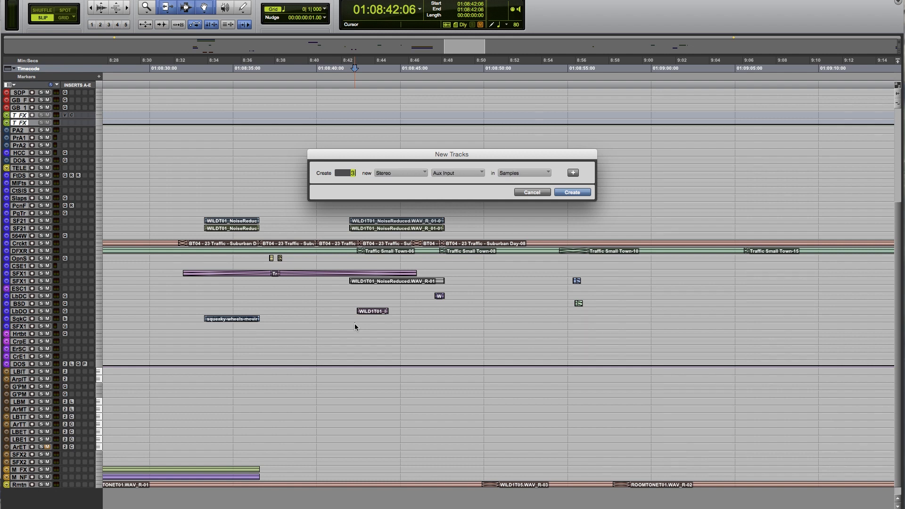
click(457, 173)
text(1)
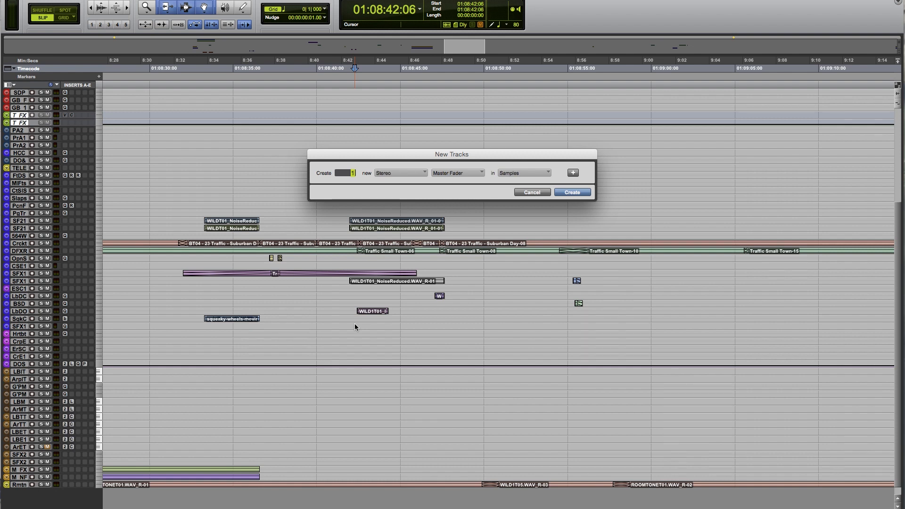
mouse_move(503, 217)
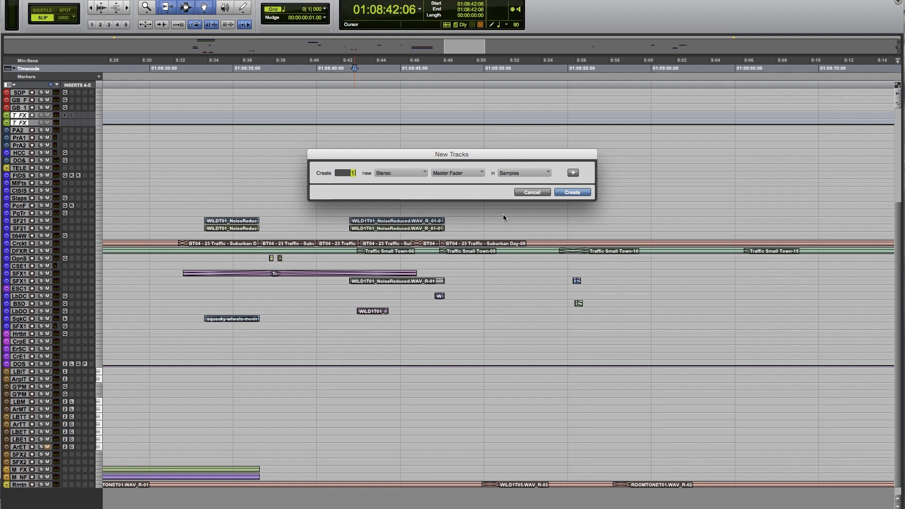
click(571, 172)
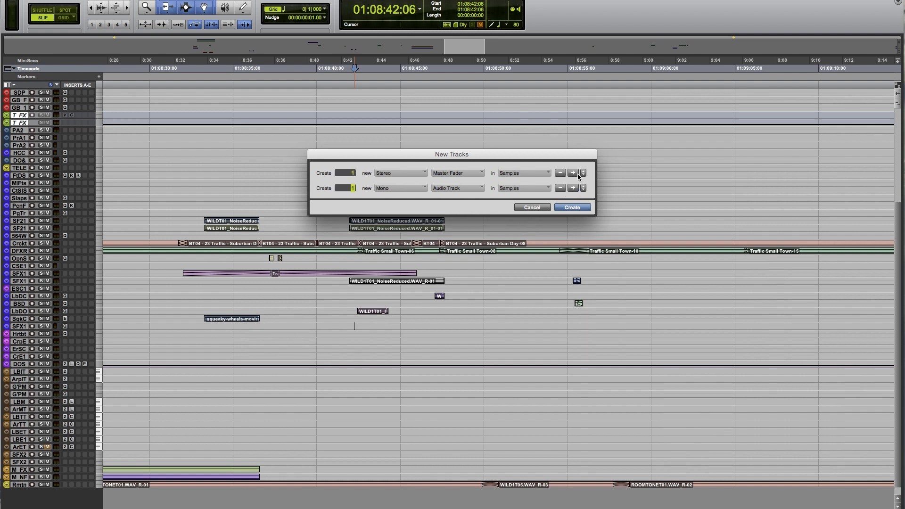
click(572, 187)
text(4)
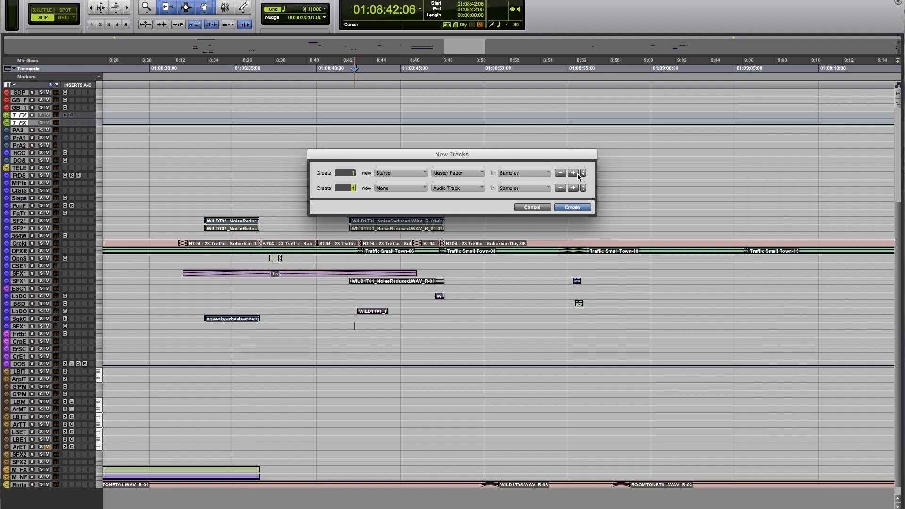
click(399, 187)
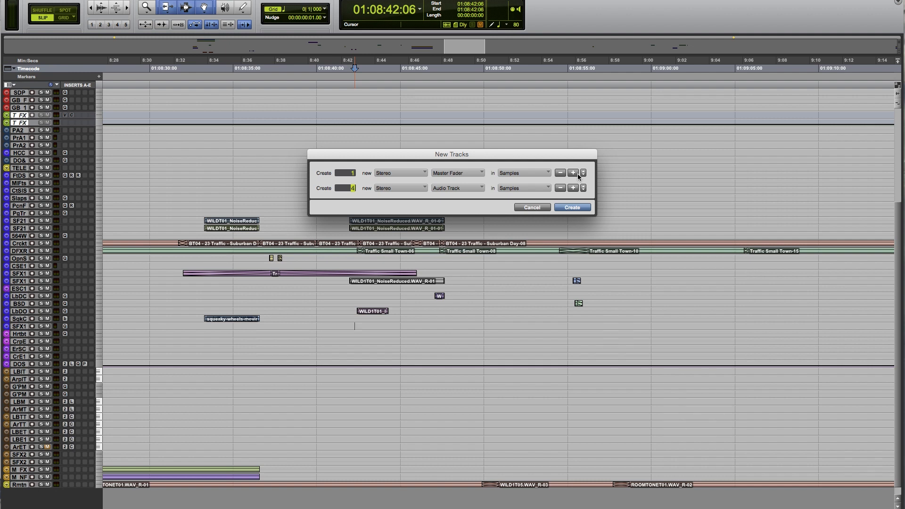
click(400, 188)
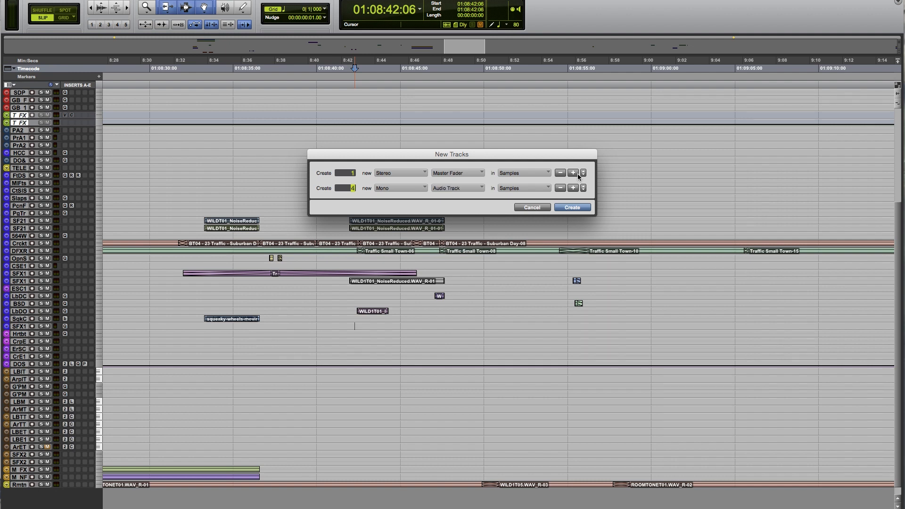
click(456, 187)
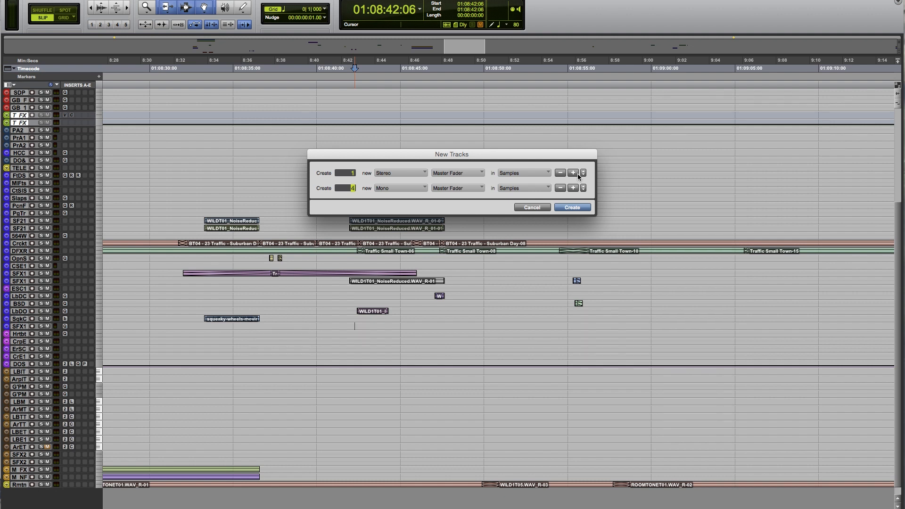
click(399, 188)
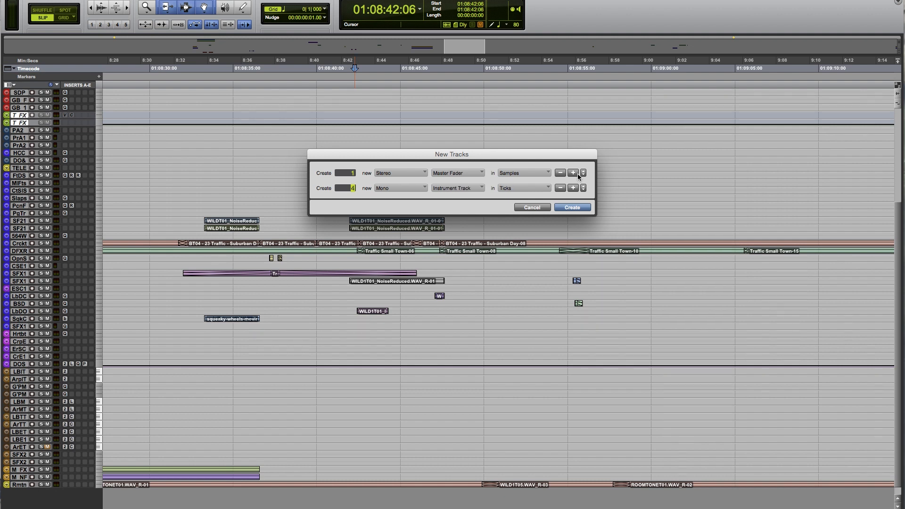
click(457, 188)
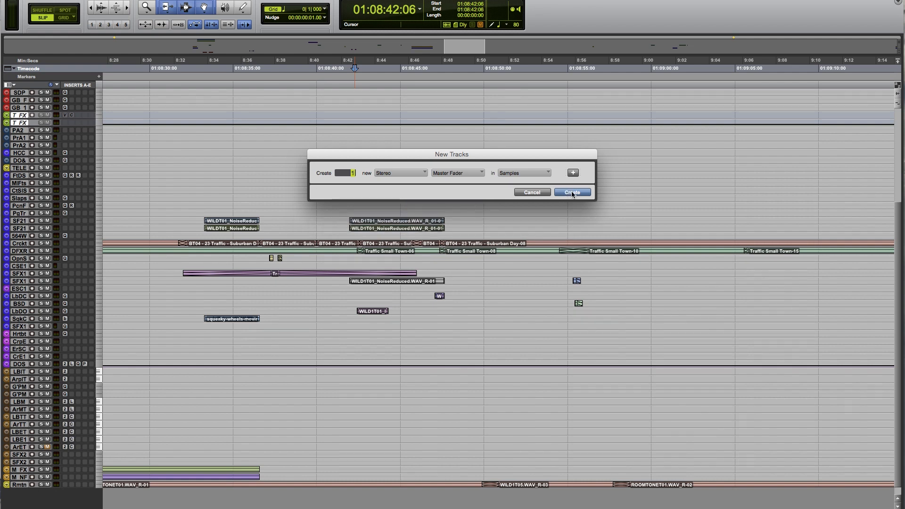
mouse_move(599, 168)
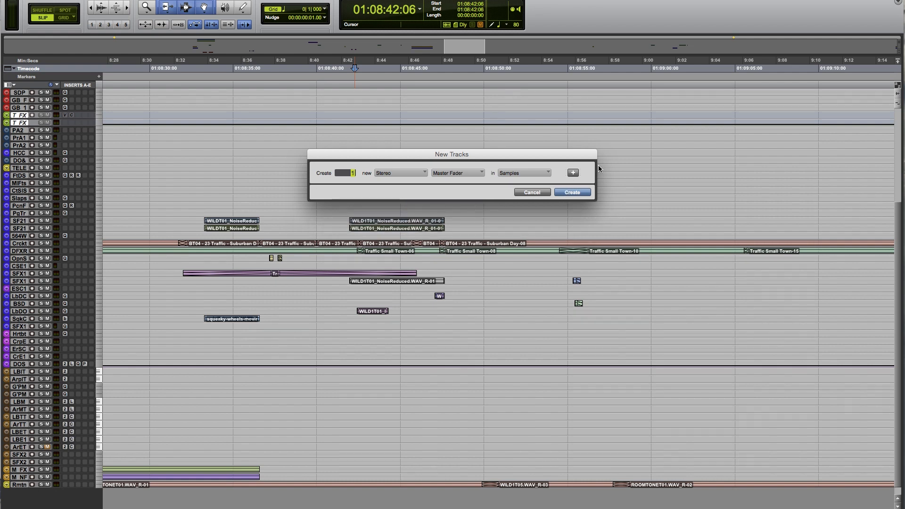
click(571, 191)
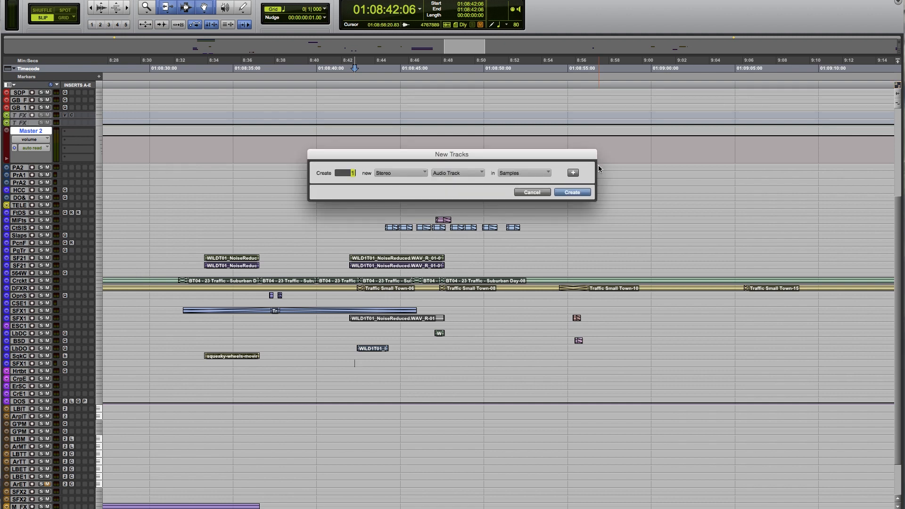
Return the format to mono audio and set the Create count to 4 tracks.
click(399, 172)
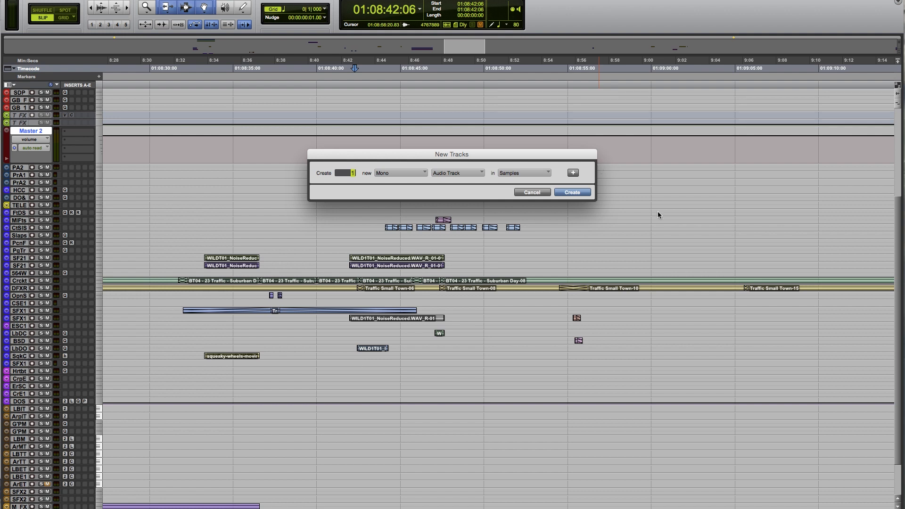
mouse_move(507, 224)
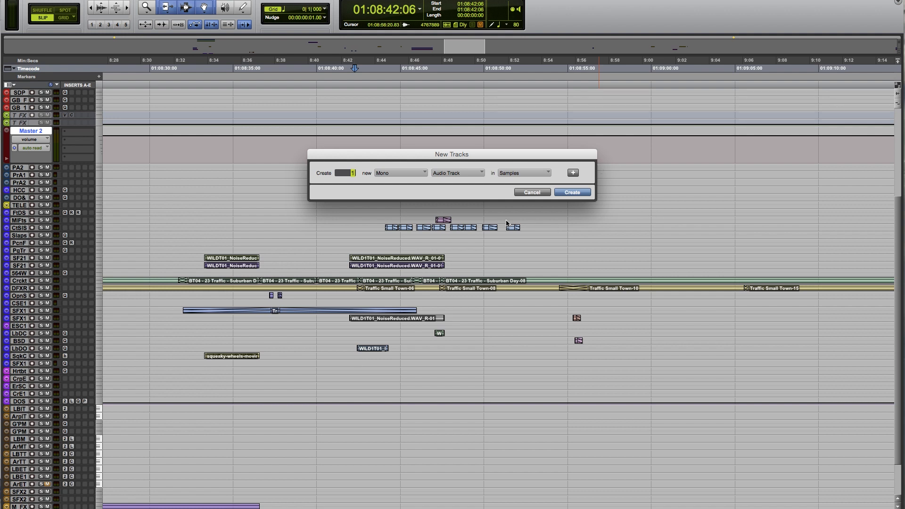
click(400, 172)
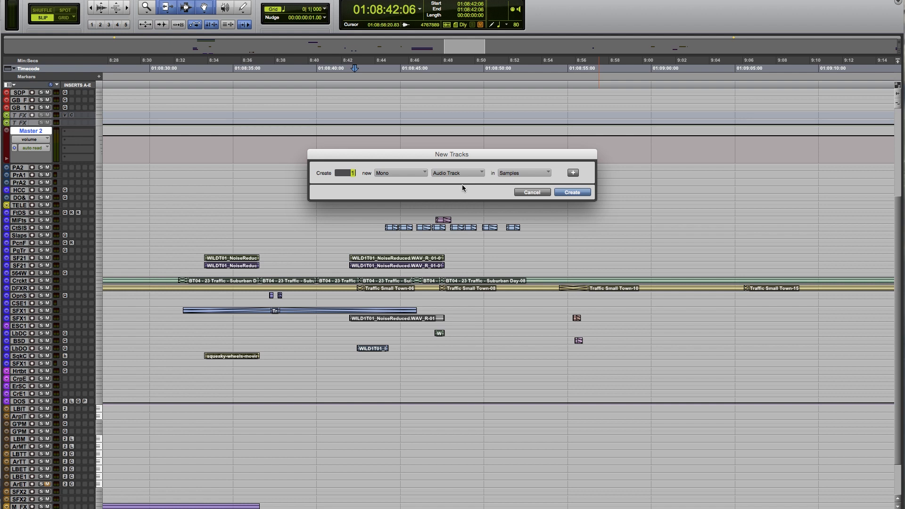
text(1322)
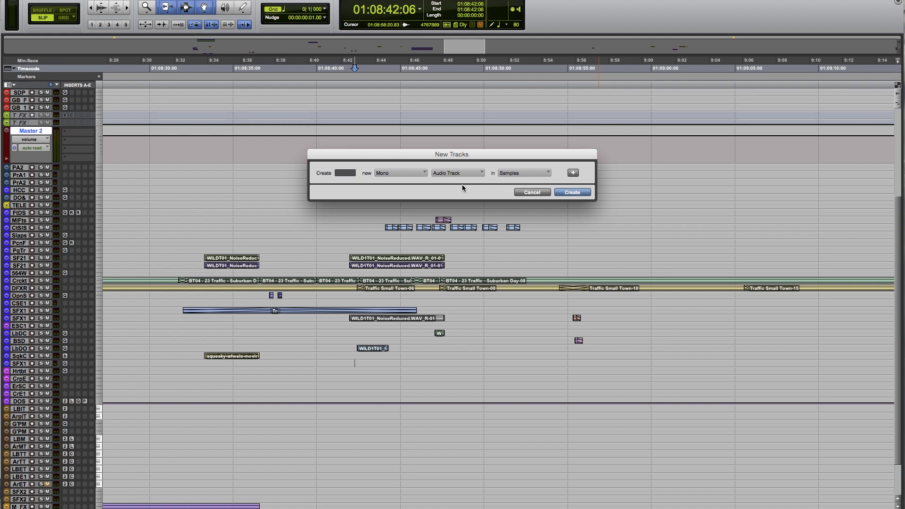
text(4)
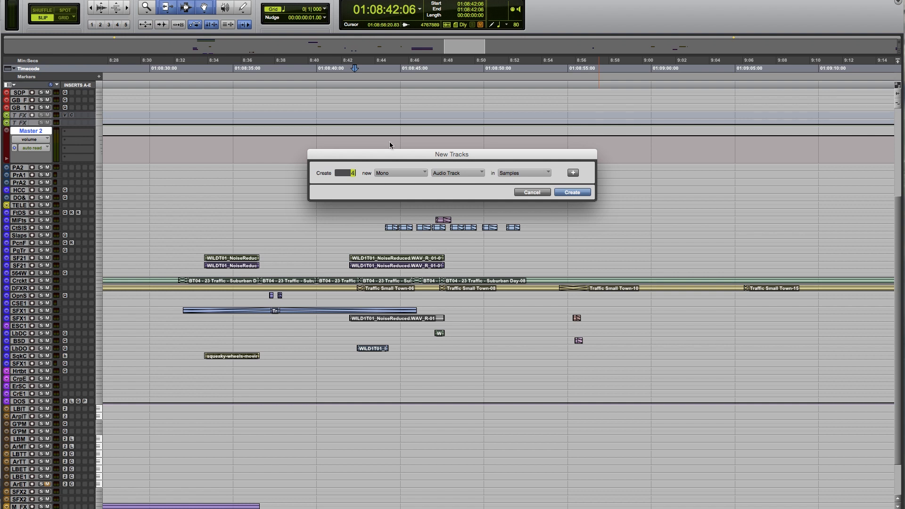
Try an extra track row, remove it, then make the pending tracks stereo Aux Inputs.
click(572, 172)
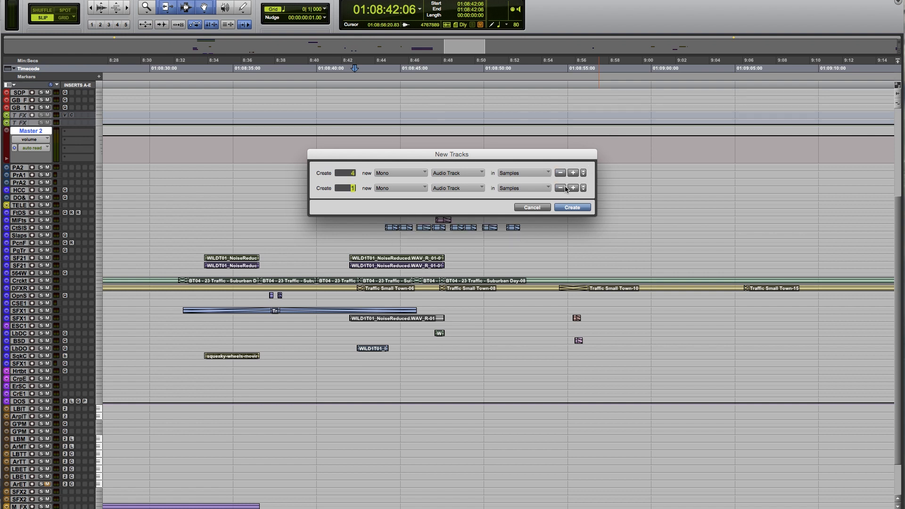
mouse_move(560, 187)
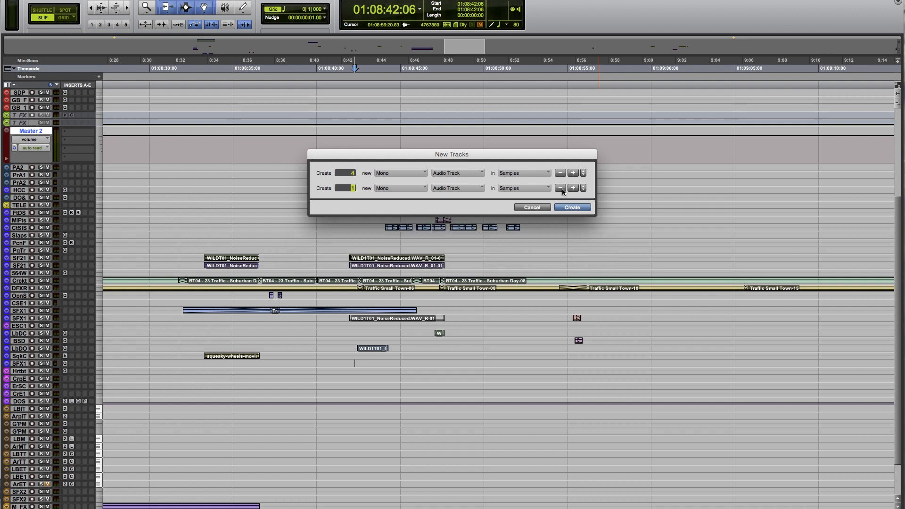
click(559, 187)
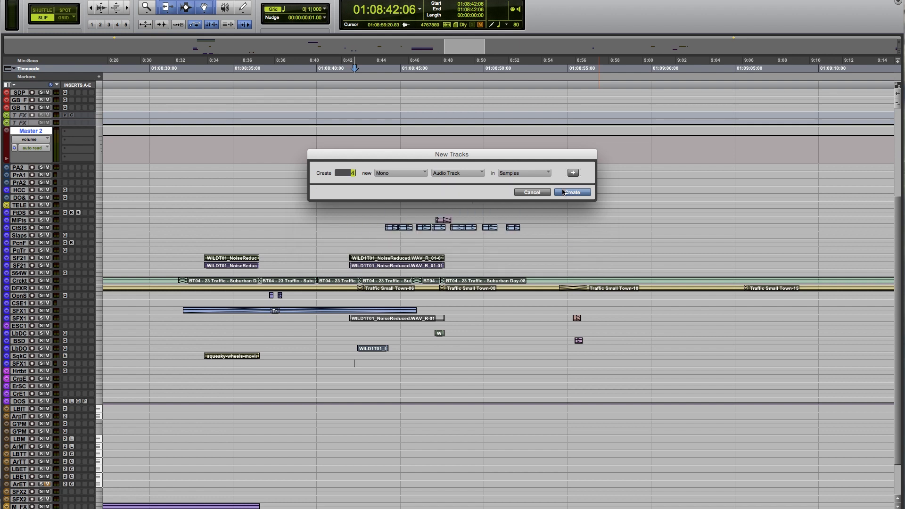
click(400, 172)
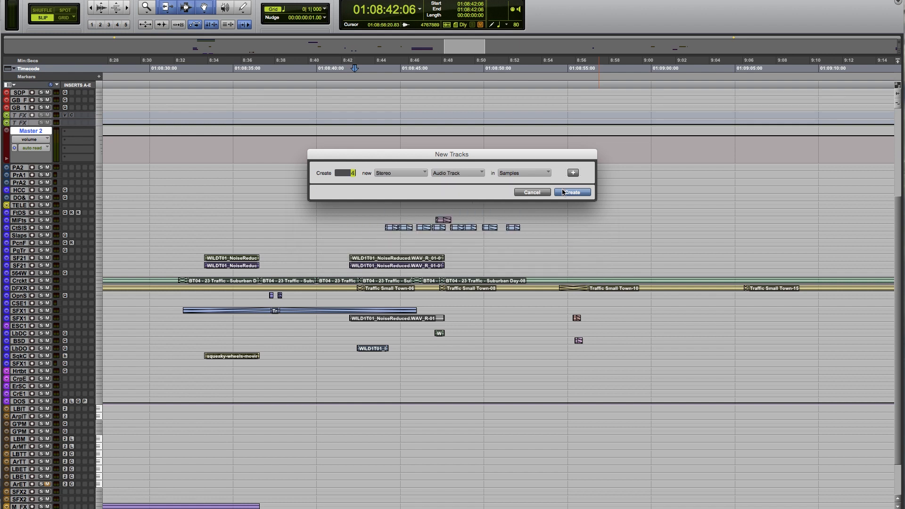
click(456, 172)
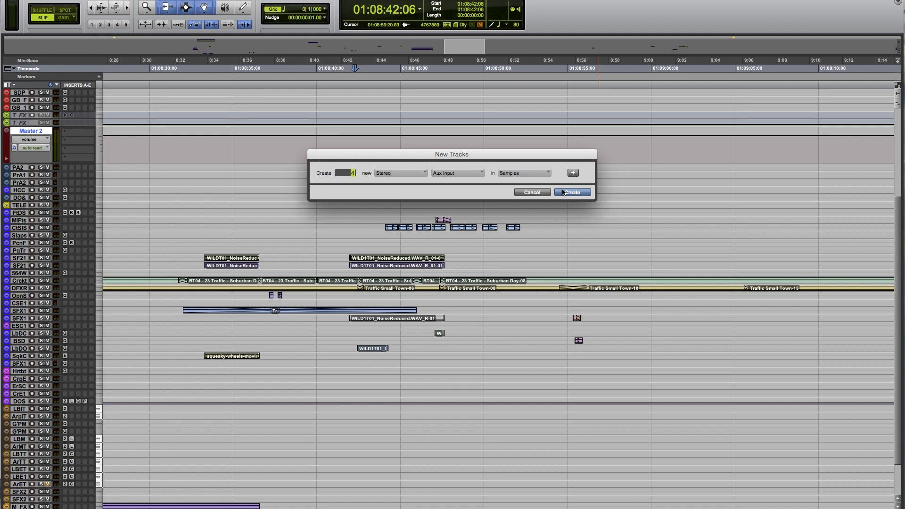
Add more track rows and remove them again, leaving a single stereo Aux Input row.
click(571, 173)
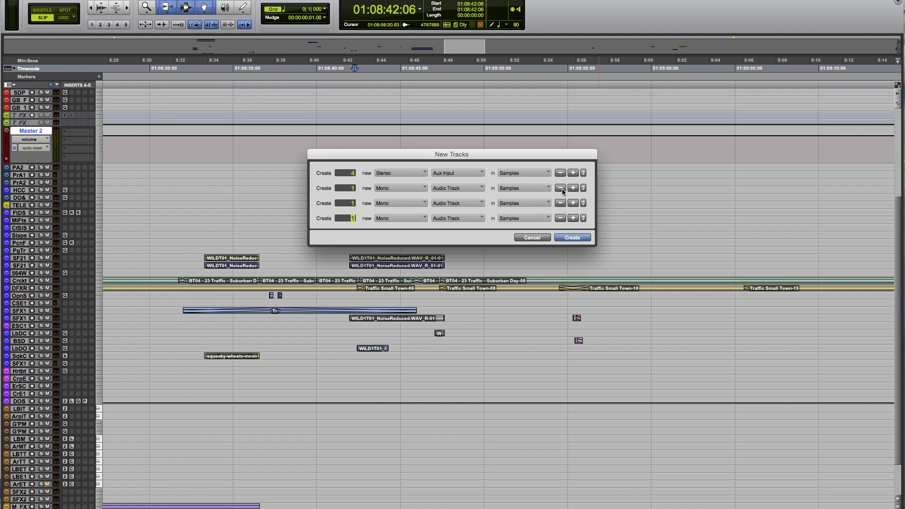
click(558, 204)
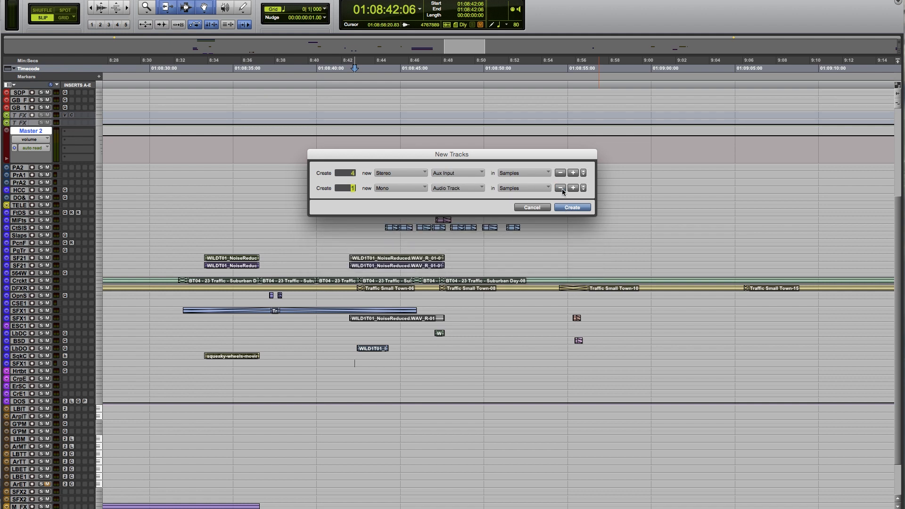
click(559, 187)
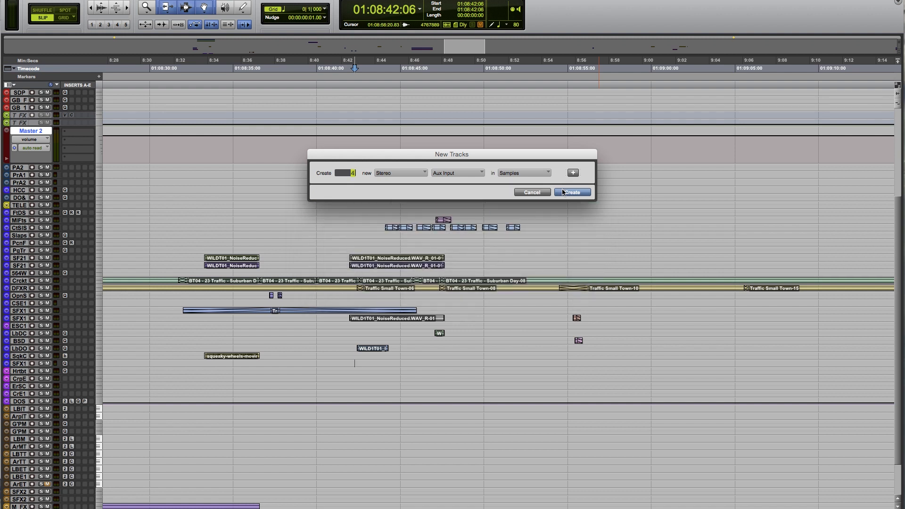
click(570, 191)
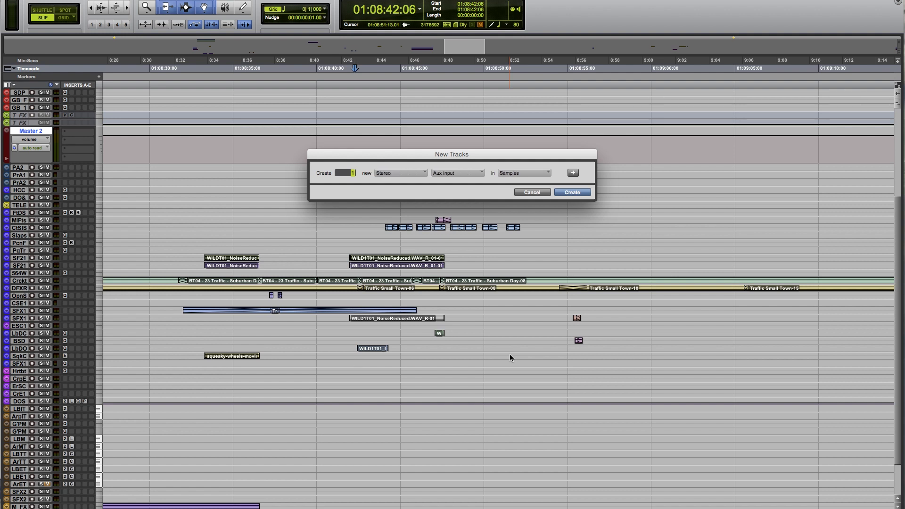
Request 32 stereo Master Faders and add two more rows of single mono audio tracks.
click(456, 173)
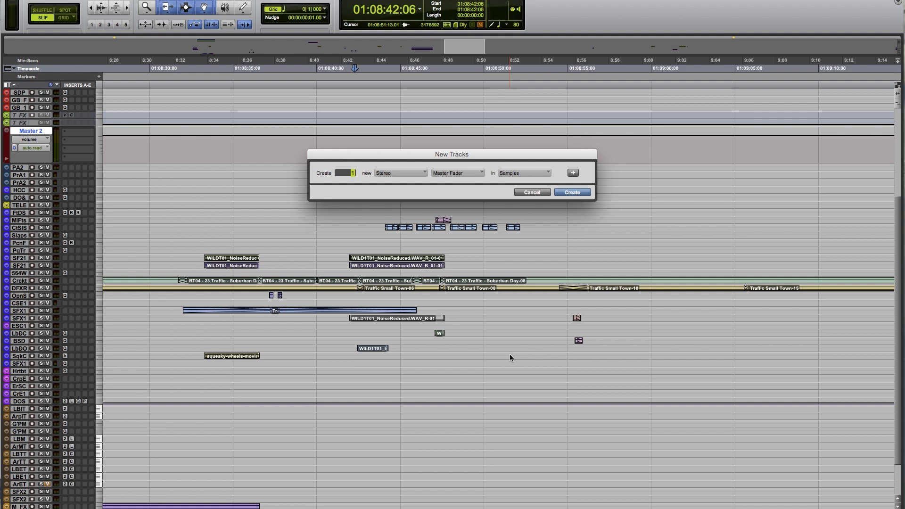
text(32)
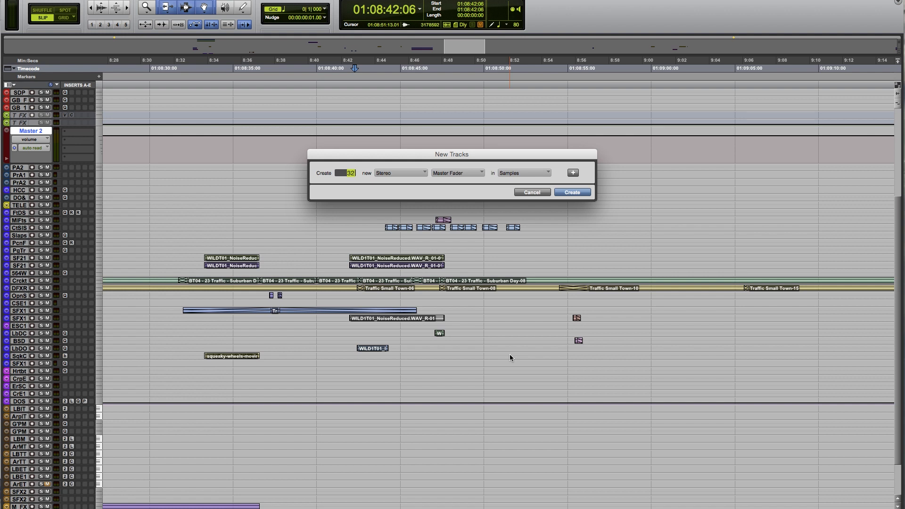
click(572, 173)
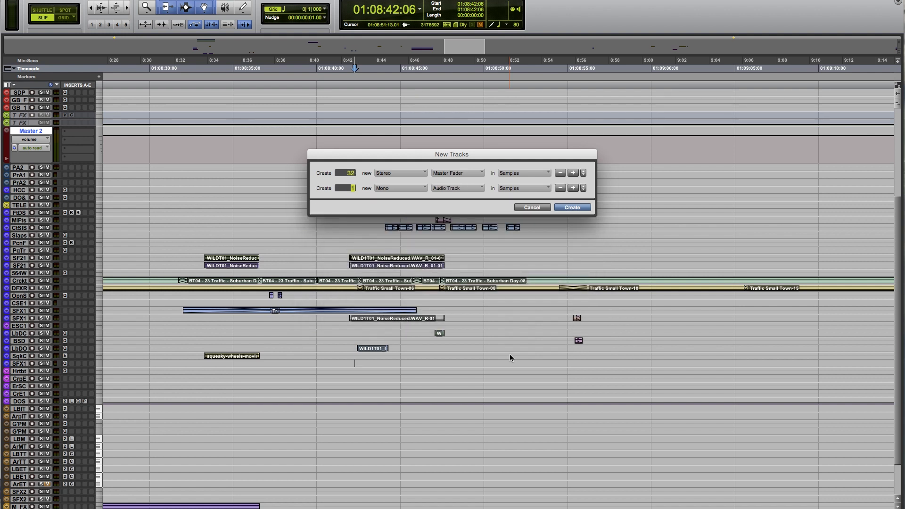
click(572, 188)
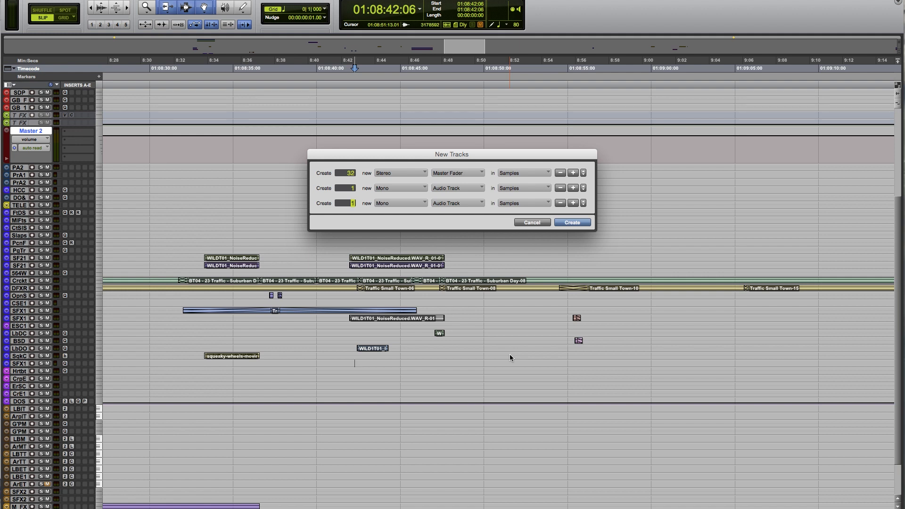